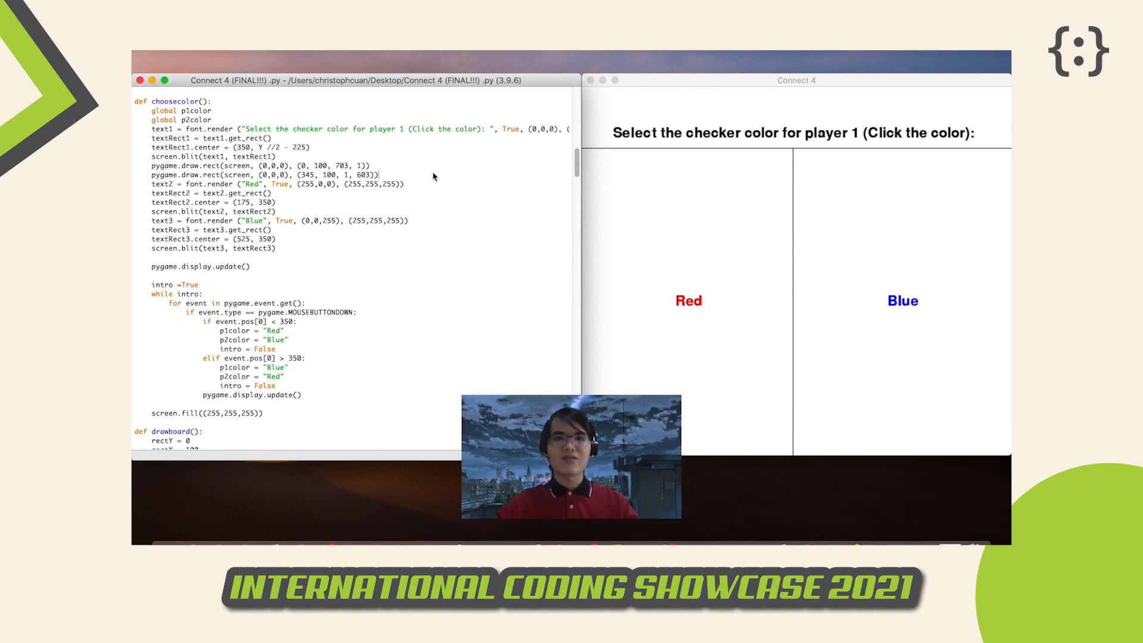
mouse_move(343, 226)
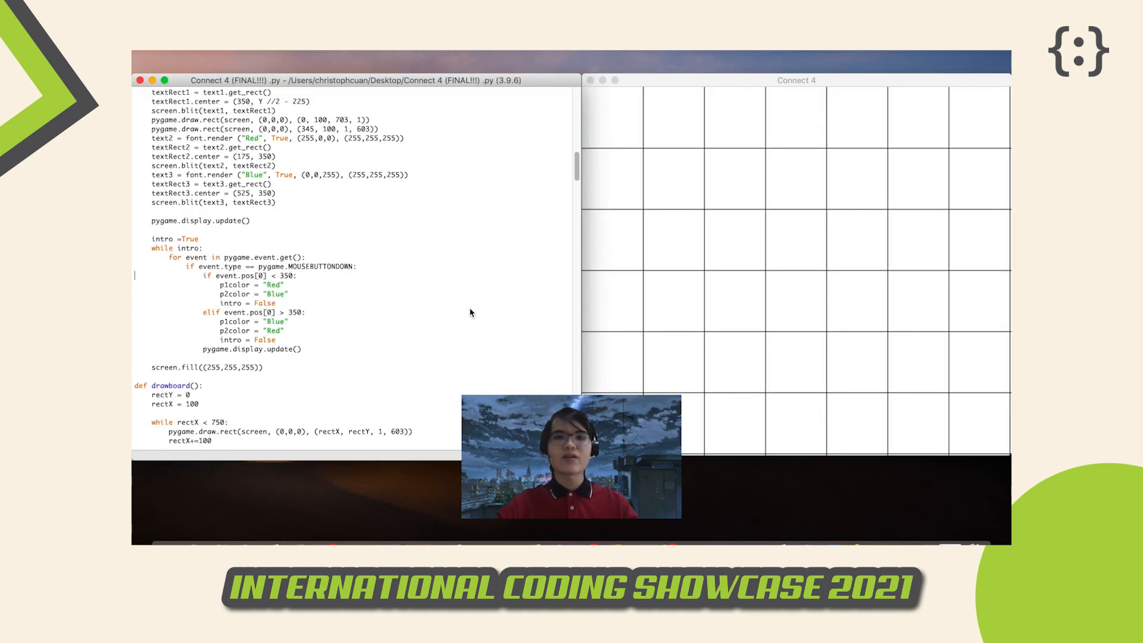
Place player 1's first red checker in the bottom row of the fourth column
scroll("down", 3)
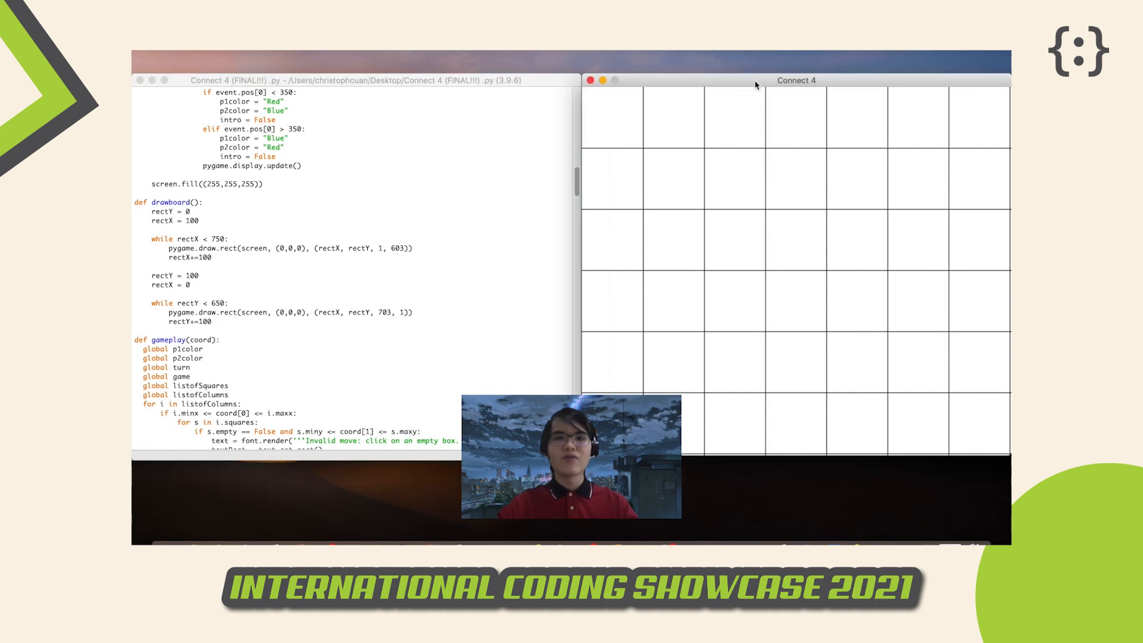
left_click(796, 119)
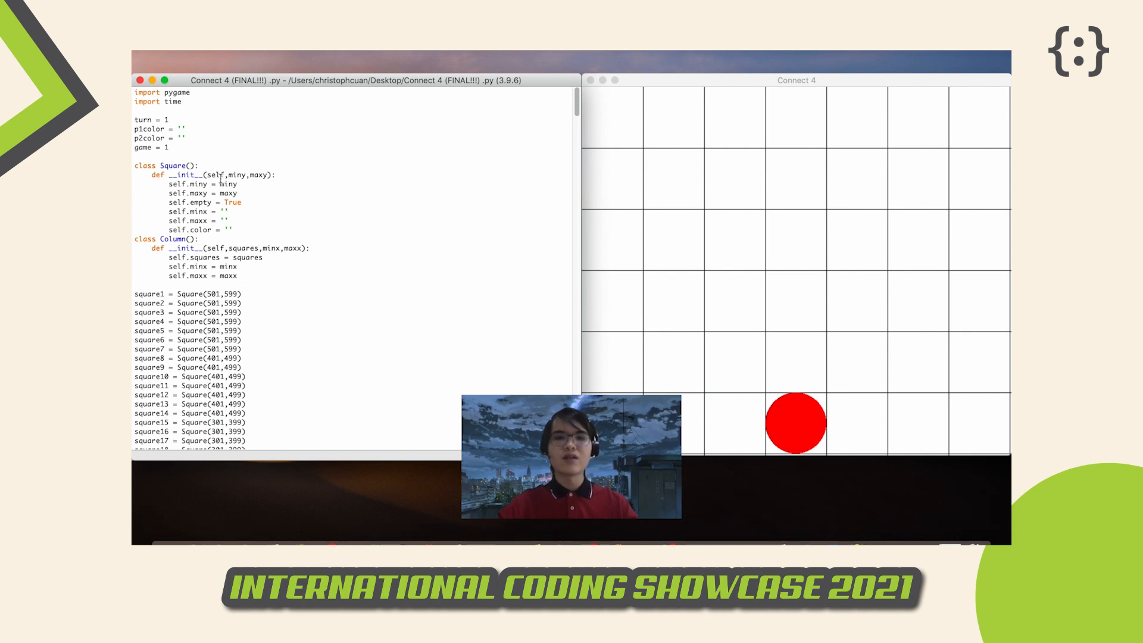
scroll("down", 3)
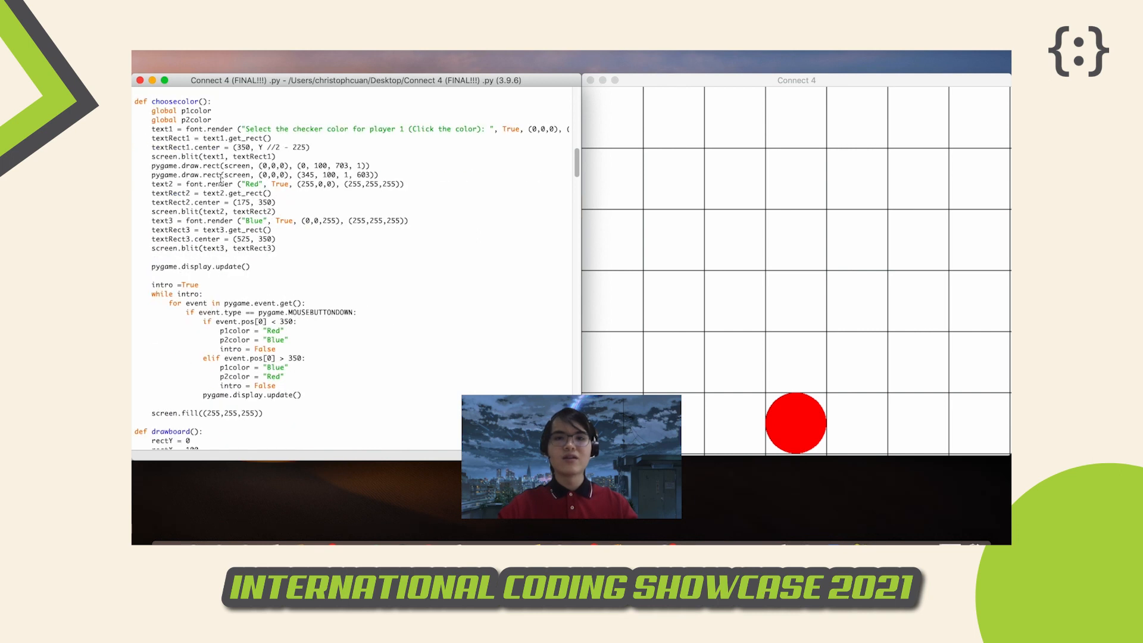
scroll("down", 3)
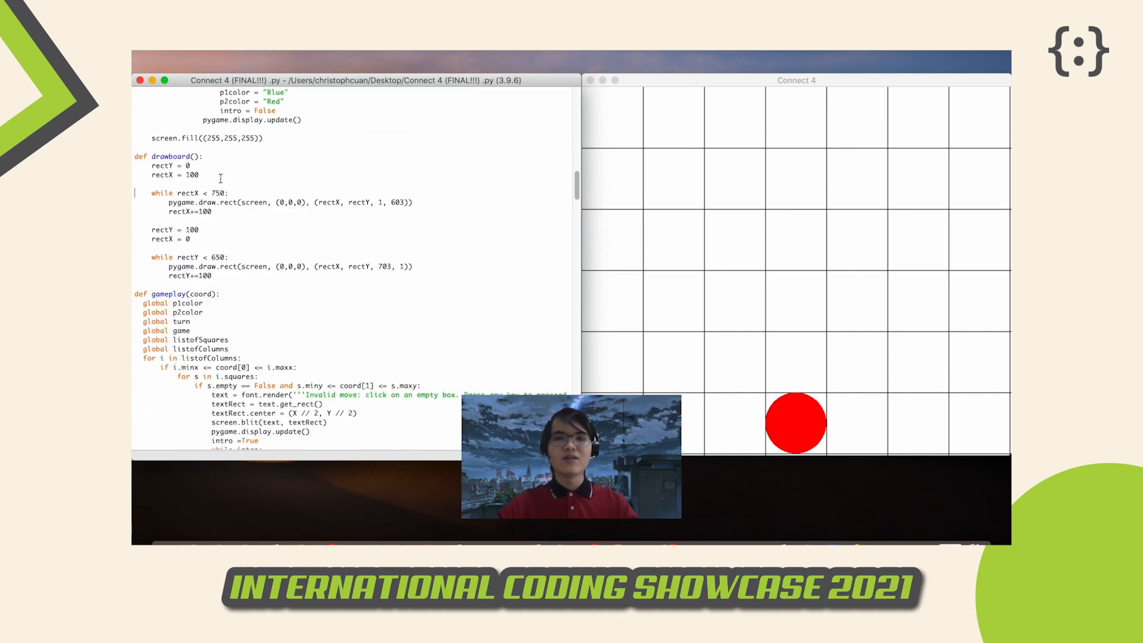
scroll("down", 3)
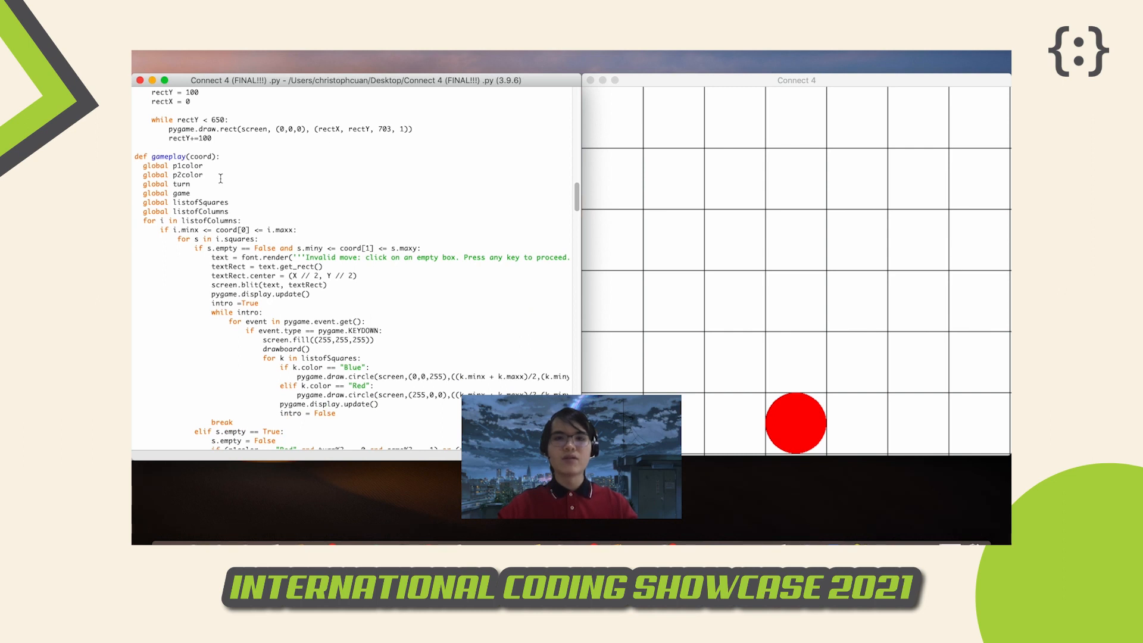
scroll("down", 3)
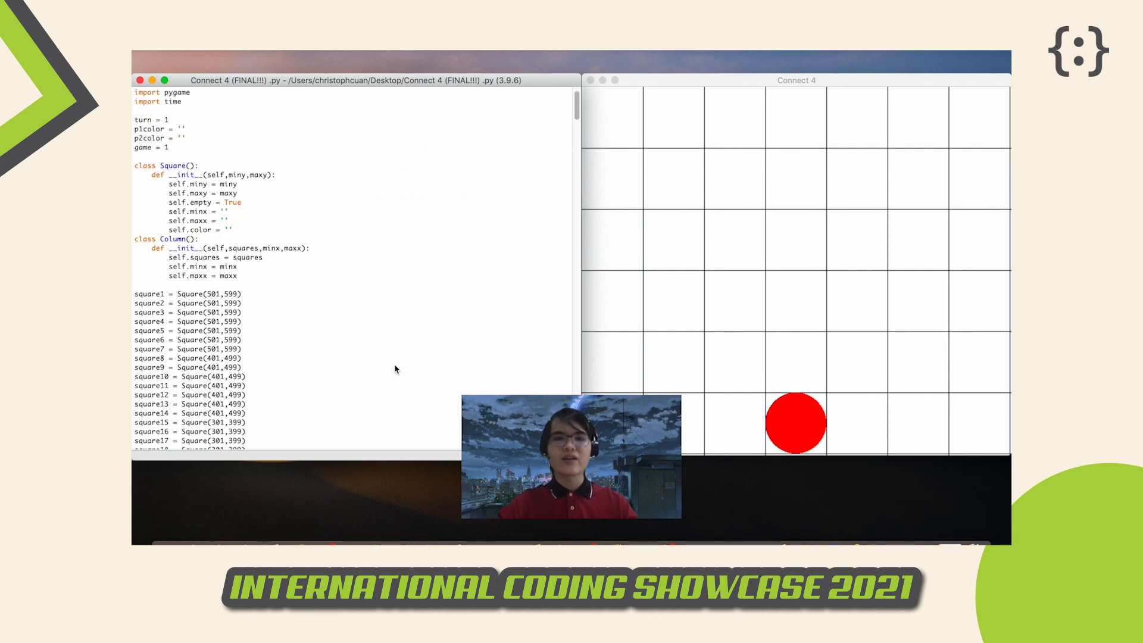
mouse_move(197, 208)
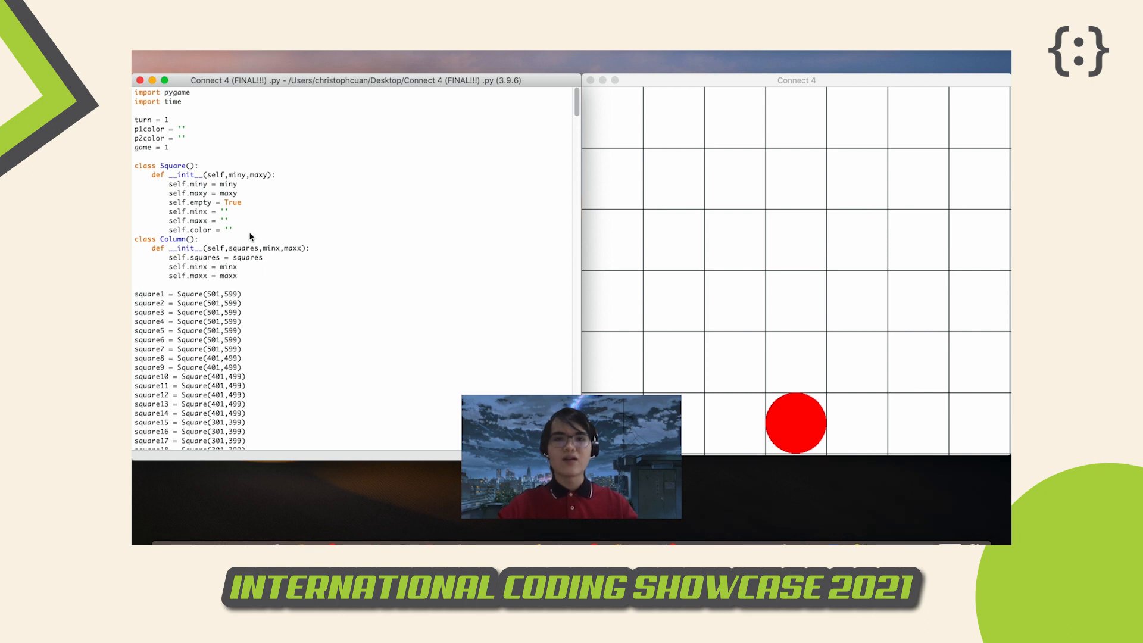
mouse_move(684, 375)
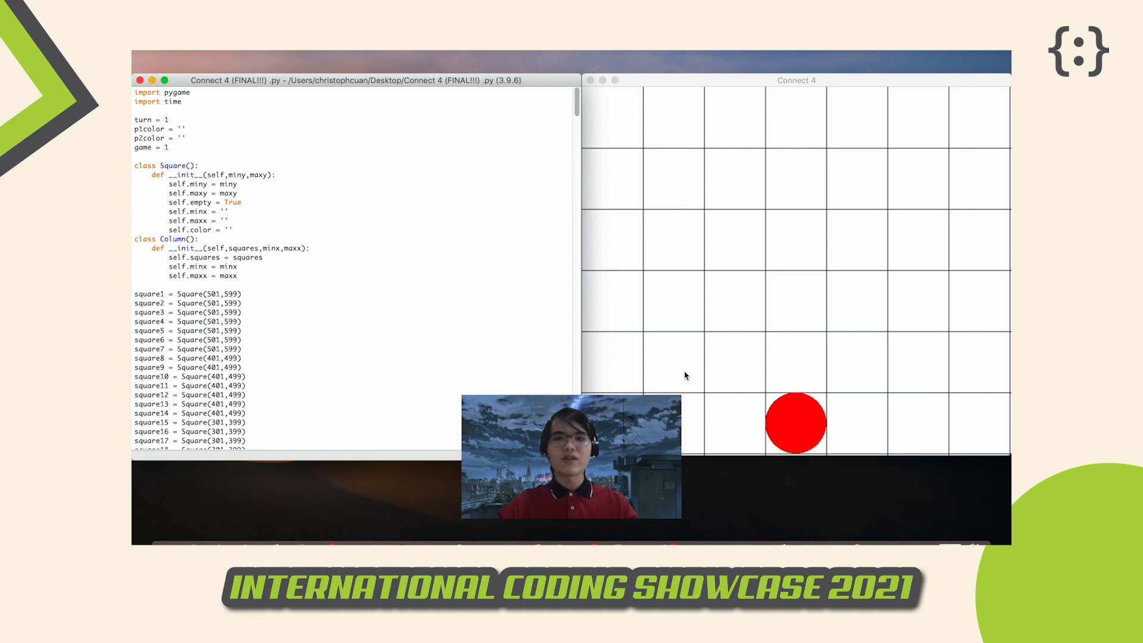
Drop the fourth red checker in a row so 'Player 1 (Red) wins.' appears
left_click(795, 361)
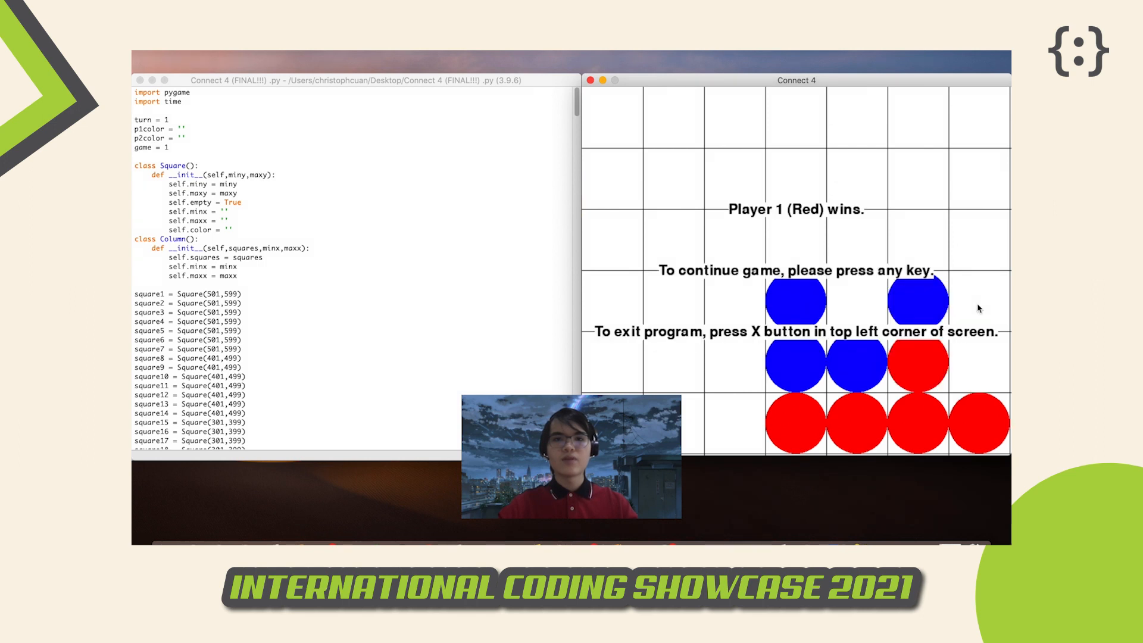
Scroll the IDLE source down to the tie-check and continue-game code
scroll("down", 3)
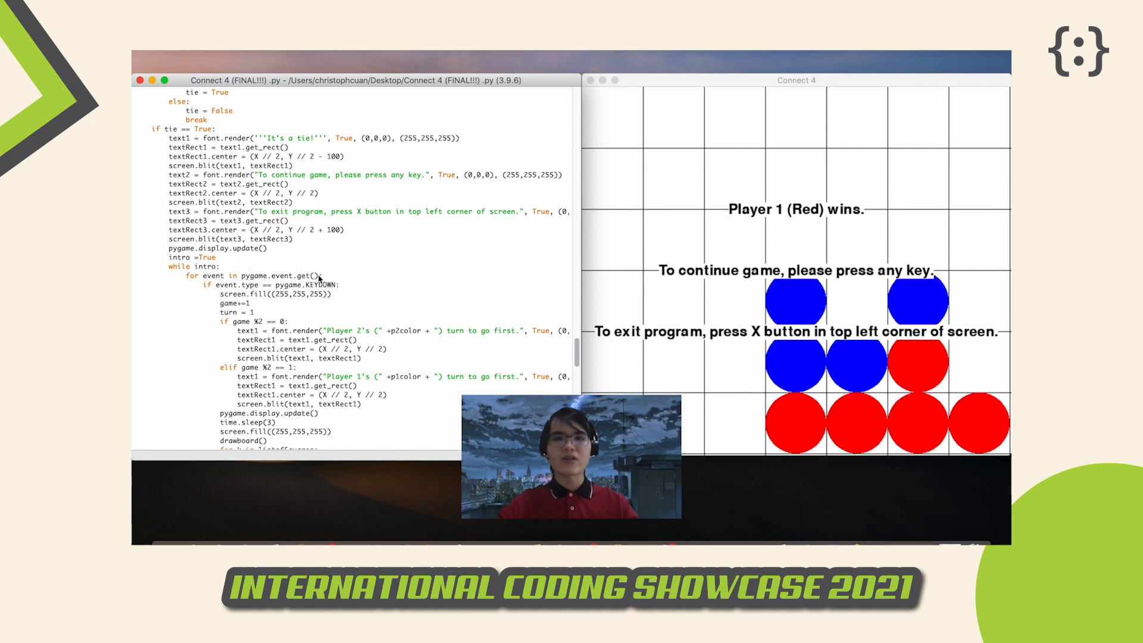
mouse_move(616, 364)
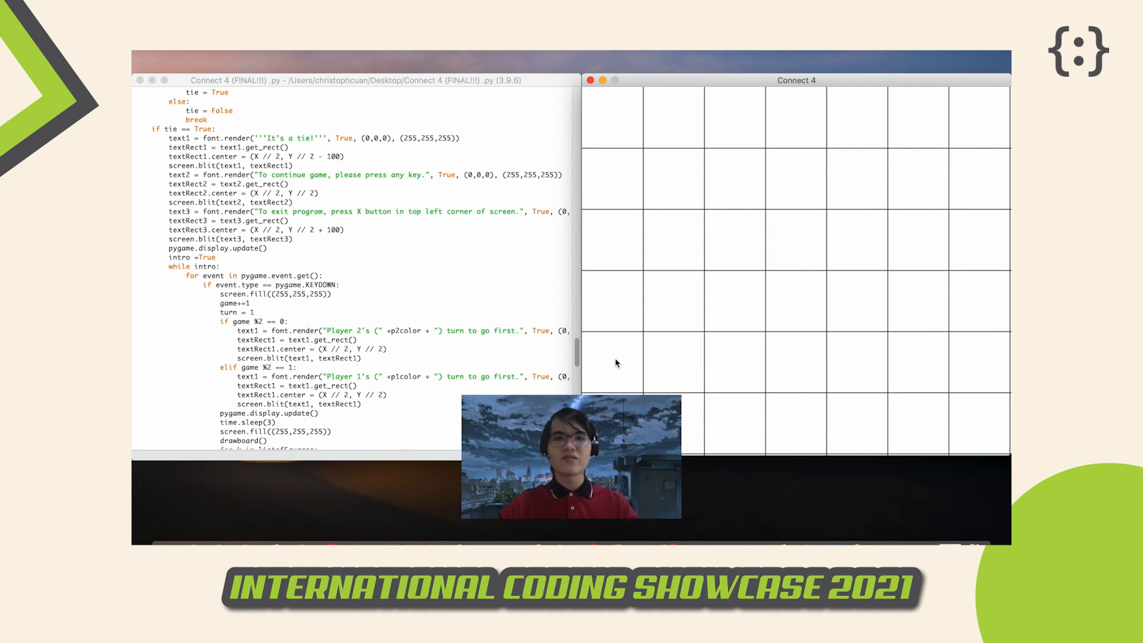
mouse_move(548, 156)
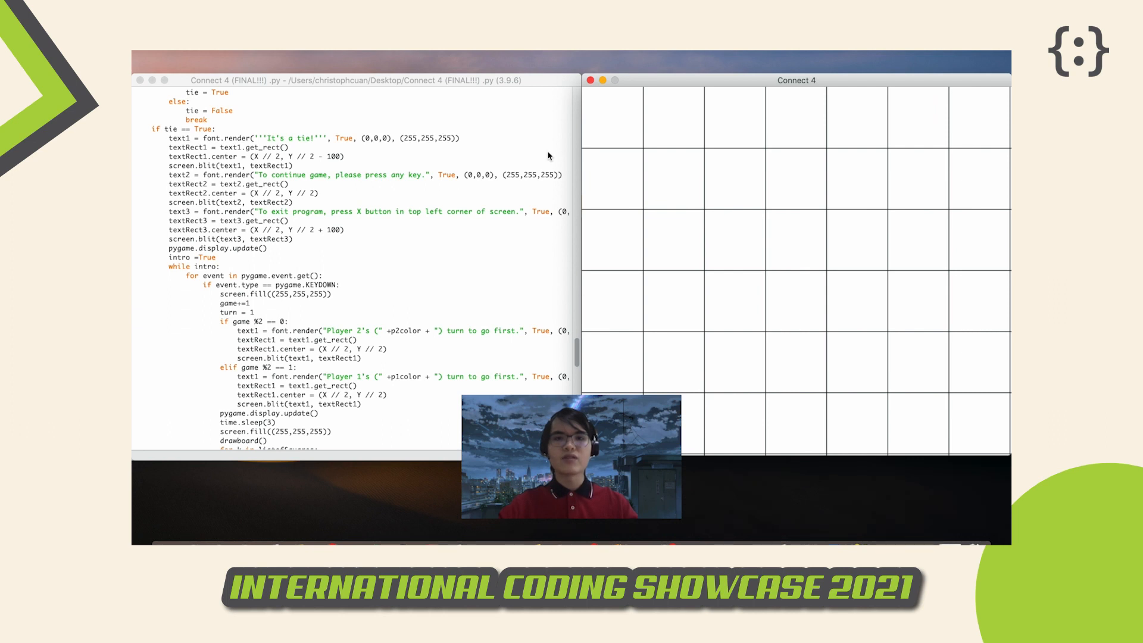